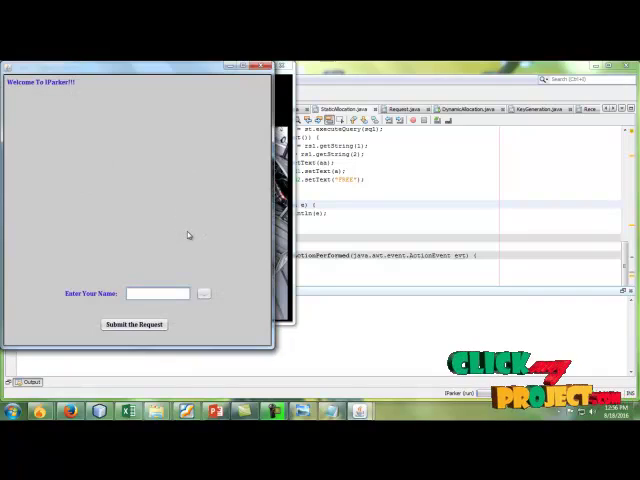
mouse_move(176, 200)
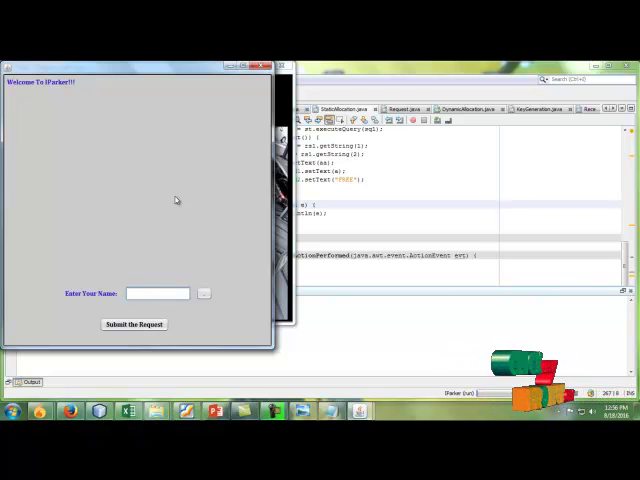
- Enter the user name 'aaa' to reach the car details form
type("aaa")
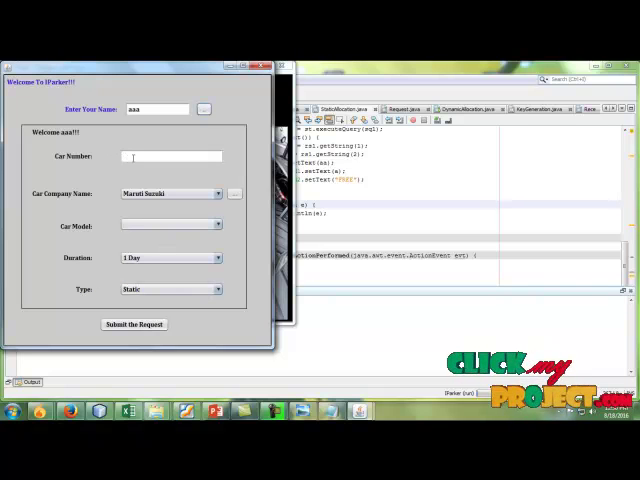
- Submit a parking request for car number 5, a Ford Ecosport, for 2 days
type("5486")
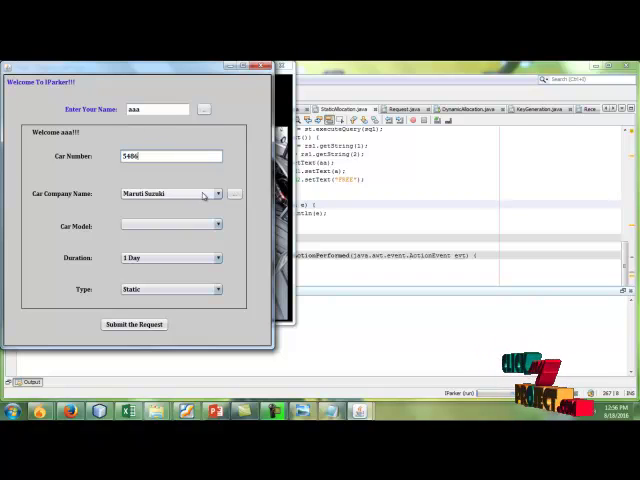
left_click(170, 192)
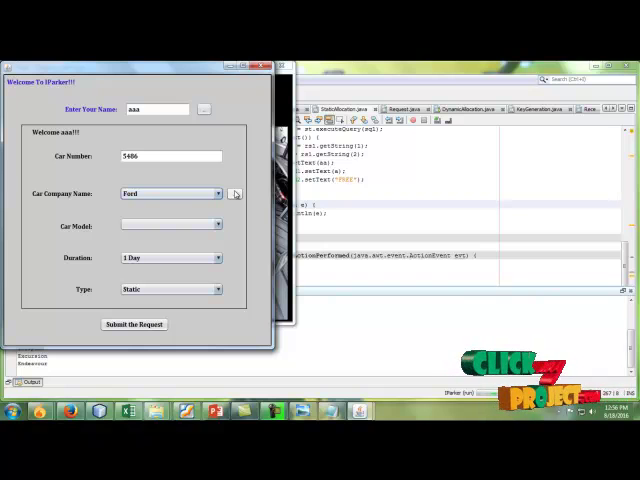
left_click(216, 224)
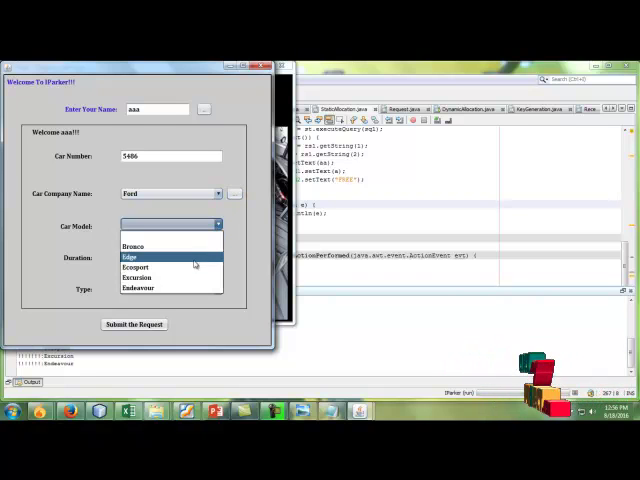
left_click(136, 268)
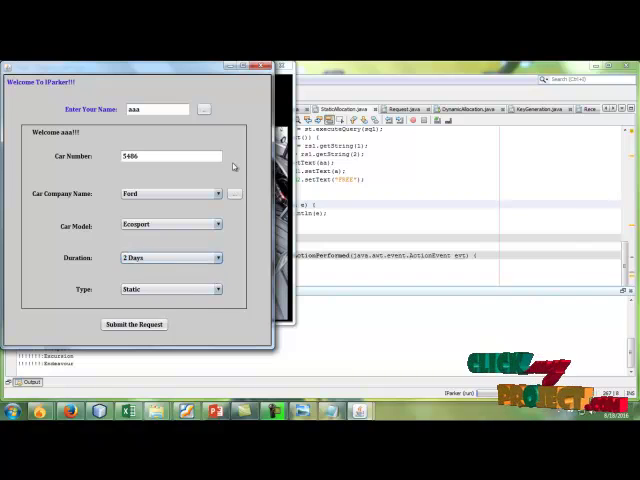
left_click(216, 288)
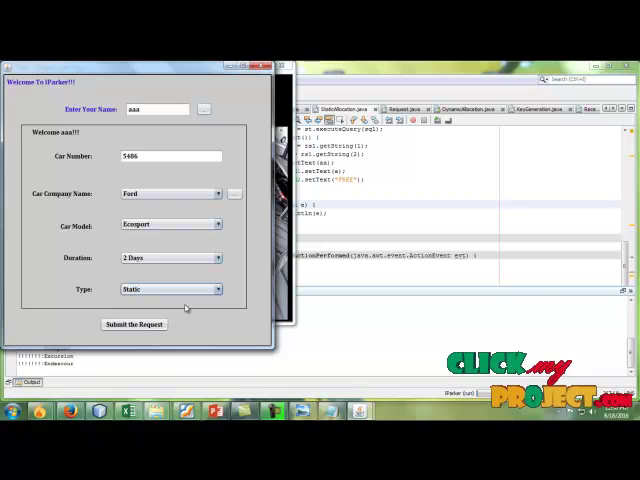
left_click(134, 324)
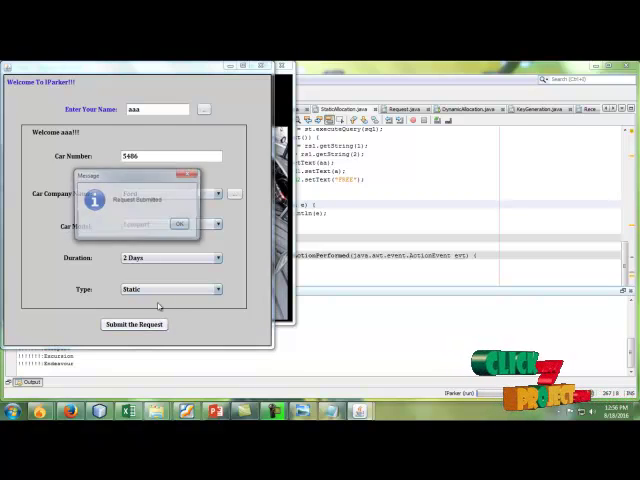
- Dismiss the confirmation, view static resources for aaa's 250-cost request, and reach Static Allocation
left_click(180, 224)
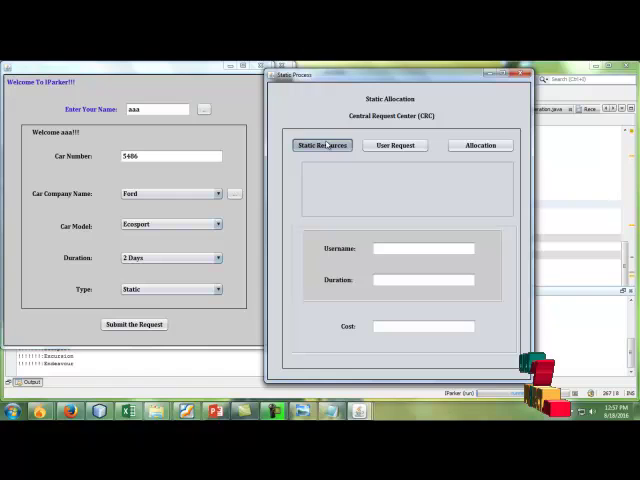
left_click(322, 144)
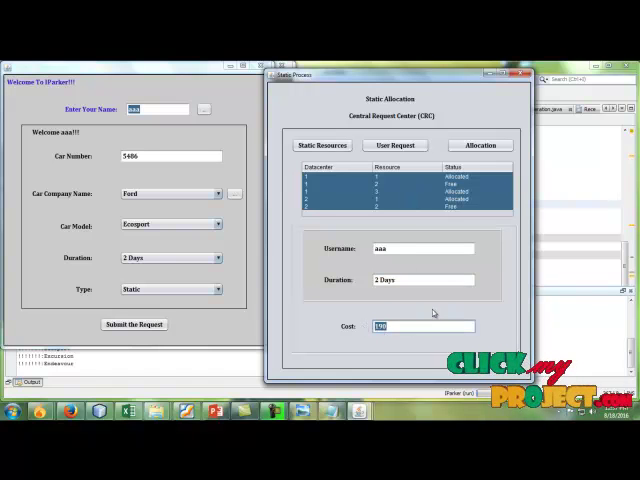
left_click(480, 144)
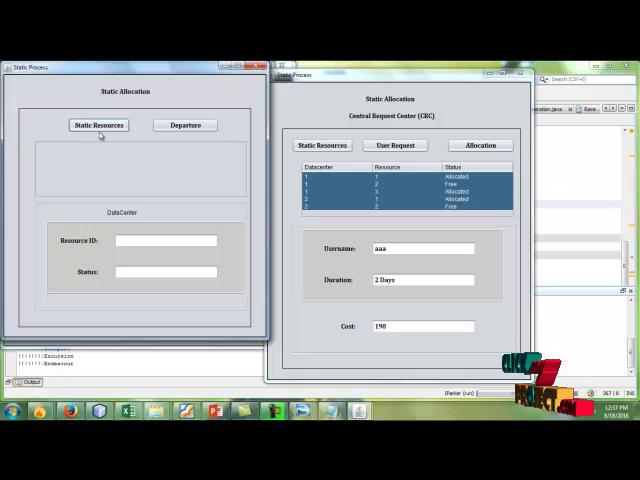
- List the data center's static resources showing resource 2 free, then return to the request Type choices
left_click(98, 124)
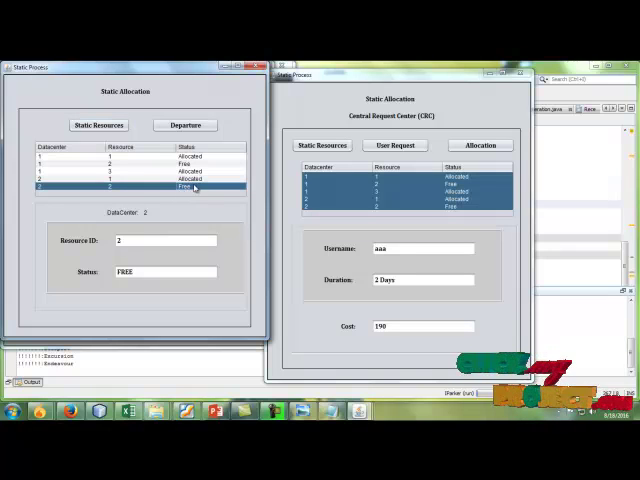
left_click(190, 178)
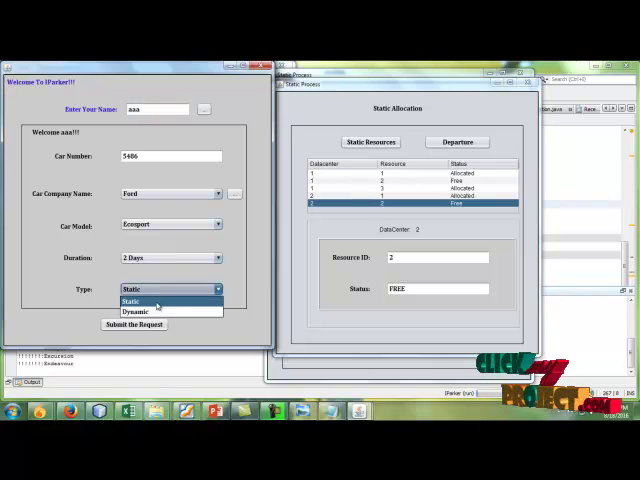
- Resubmit the request as Dynamic, getting data center DC2 at cost 490 for 2 days
left_click(136, 312)
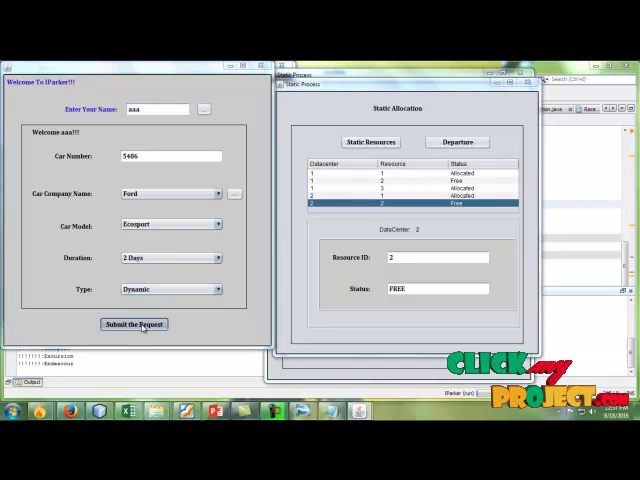
left_click(132, 324)
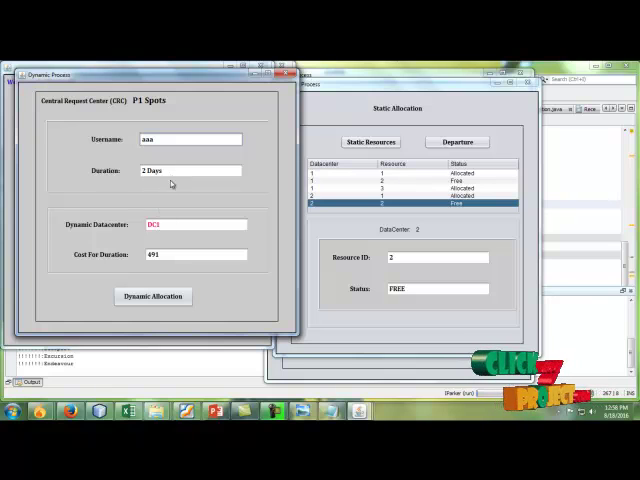
left_click(196, 224)
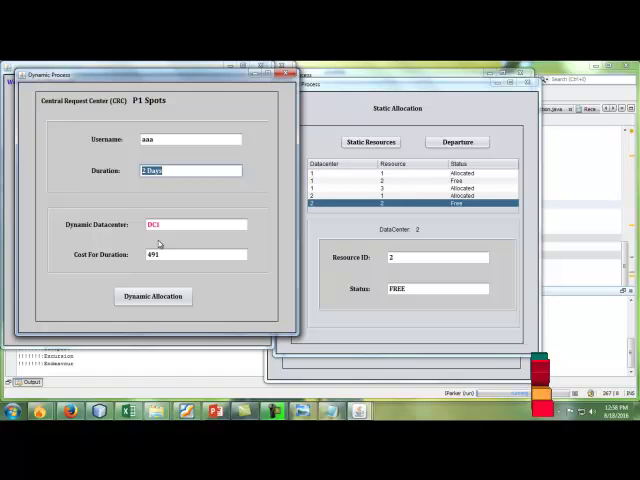
left_click(152, 296)
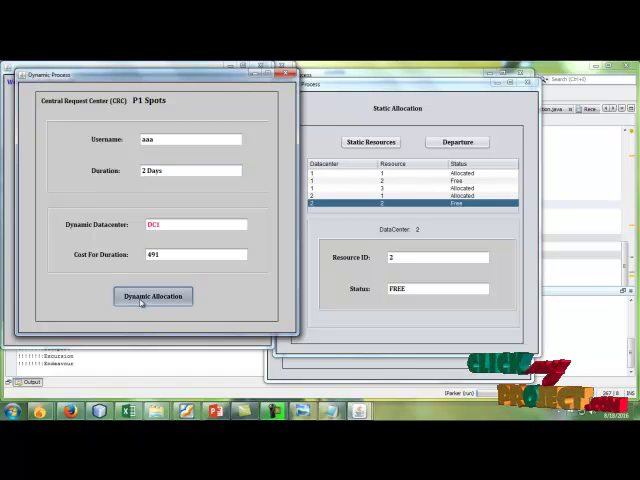
- Create the dynamic resources and acknowledge the resource count and wait-in-queue messages
left_click(152, 296)
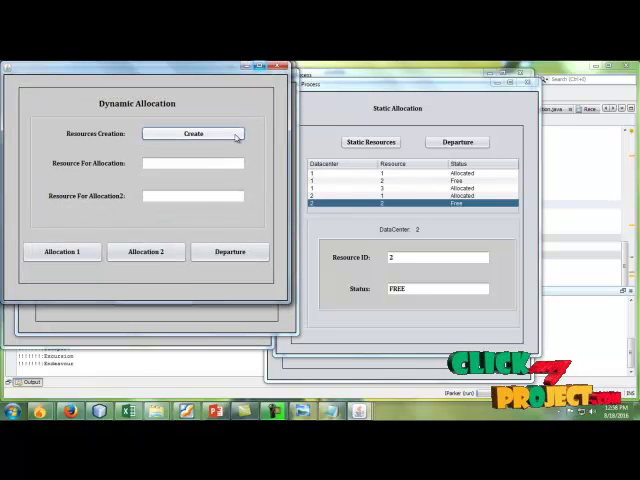
left_click(192, 132)
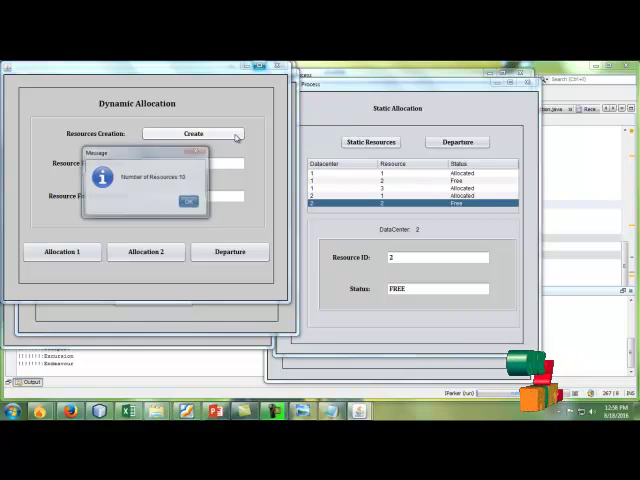
left_click(188, 200)
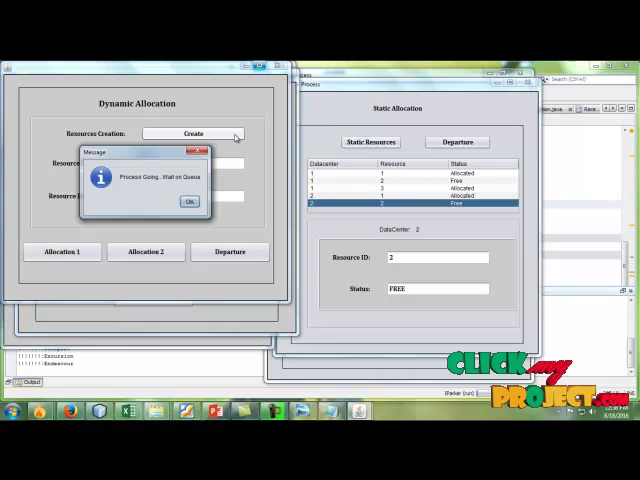
left_click(188, 200)
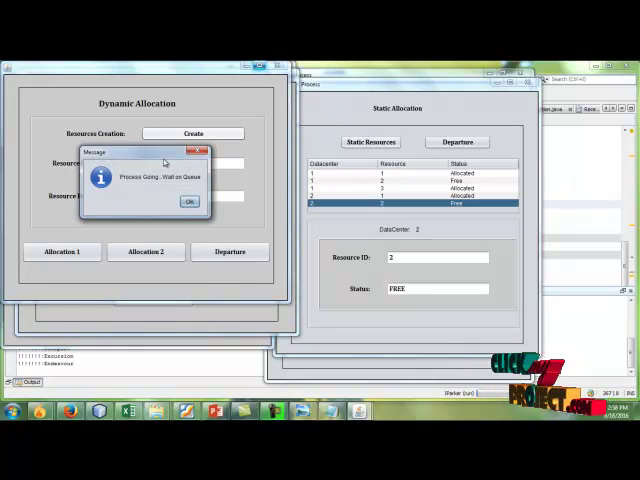
left_click(188, 200)
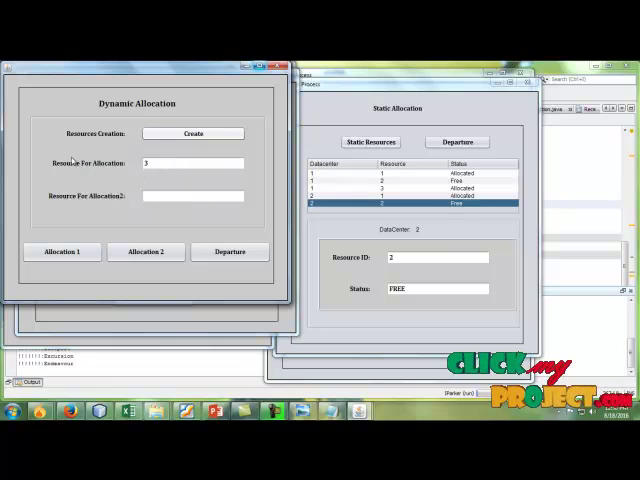
- Allocate the request to resource 4 via Allocation 2 and confirm the allocation message
type("4")
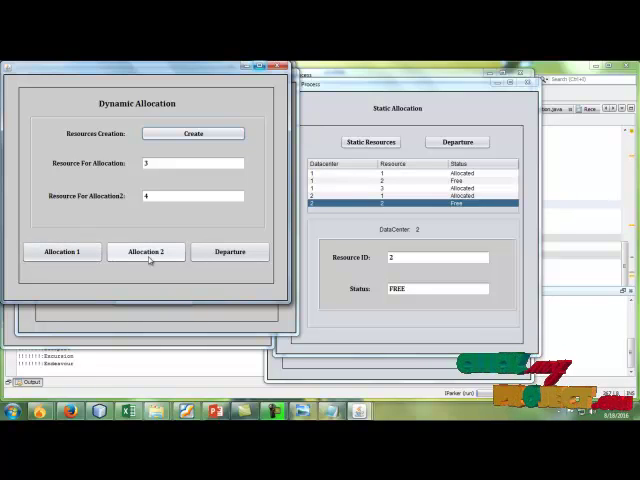
left_click(146, 252)
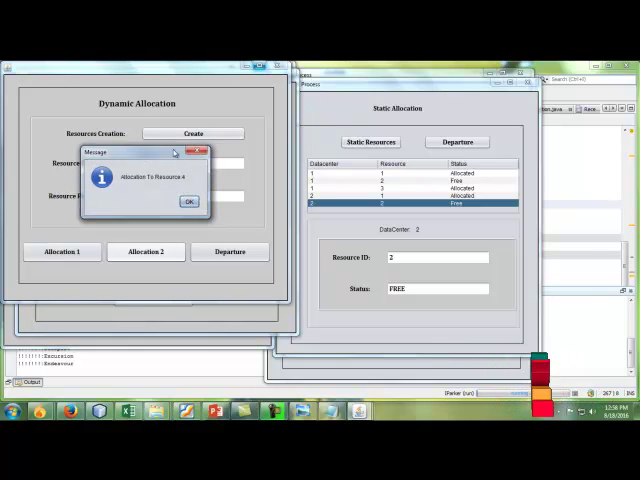
left_click(186, 200)
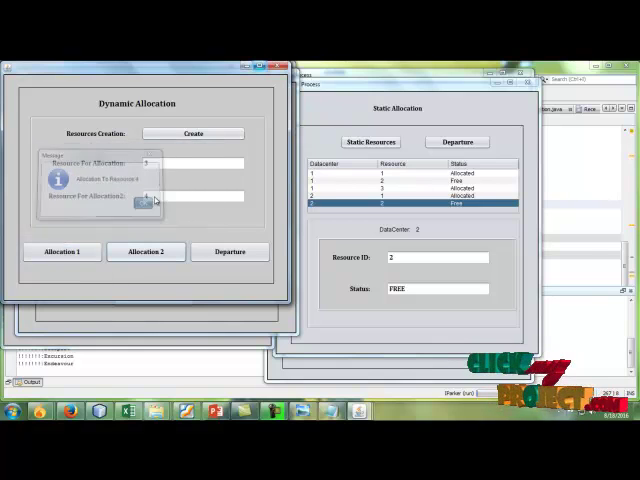
left_click(228, 252)
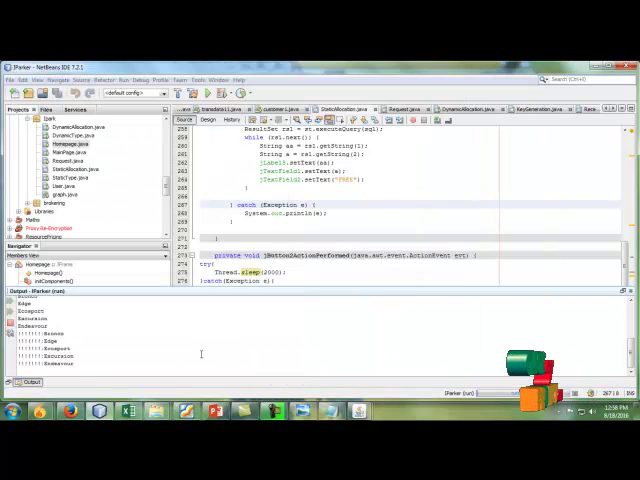
- Bring the Dynamic Allocation window back in front of the NetBeans editor
right_click(56, 144)
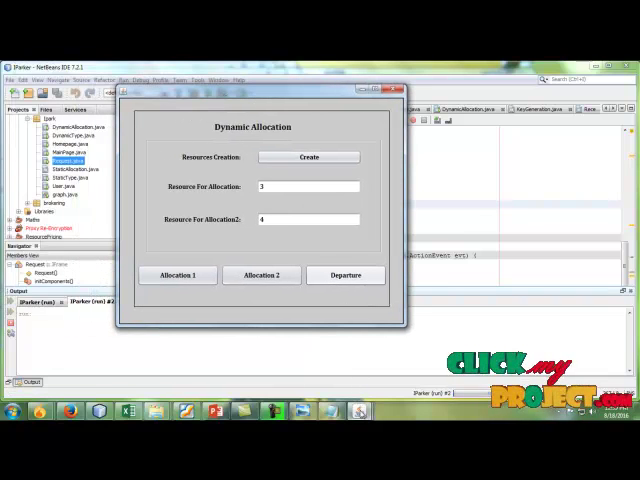
- Record the user's departure and display the proposed versus existing system graph
left_click(344, 276)
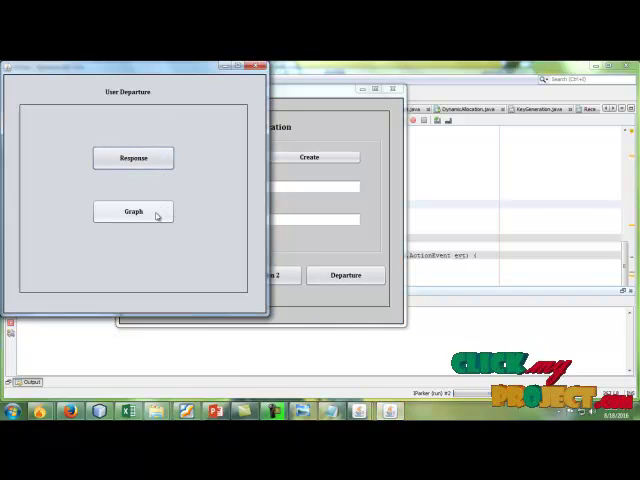
left_click(132, 212)
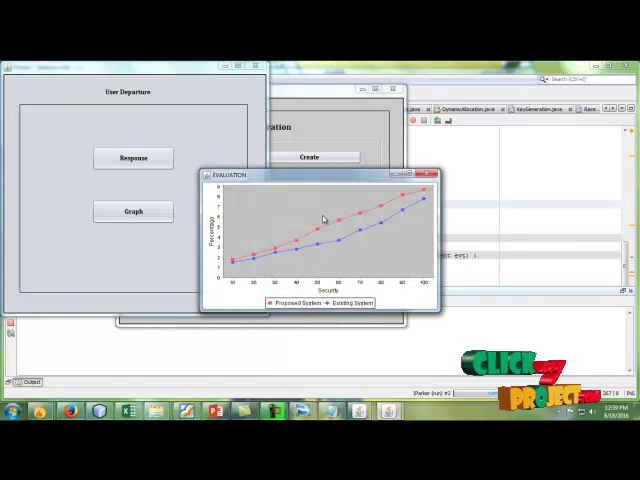